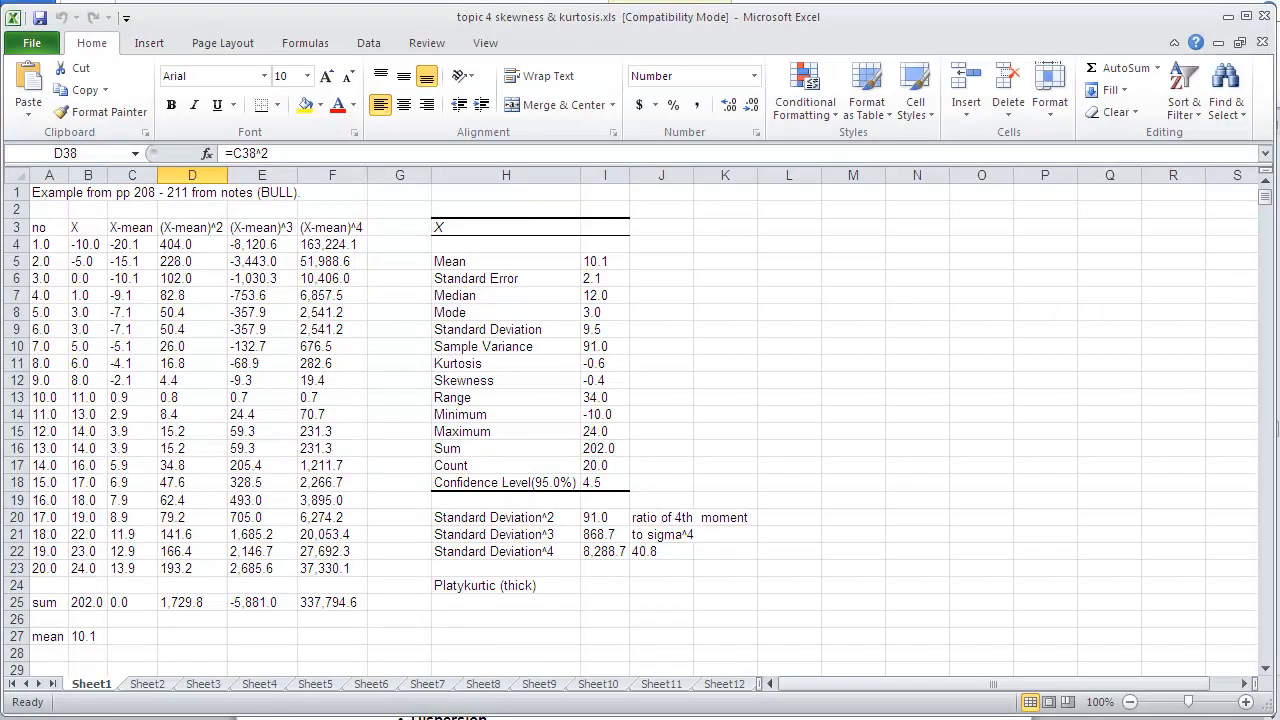
mouse_move(836, 692)
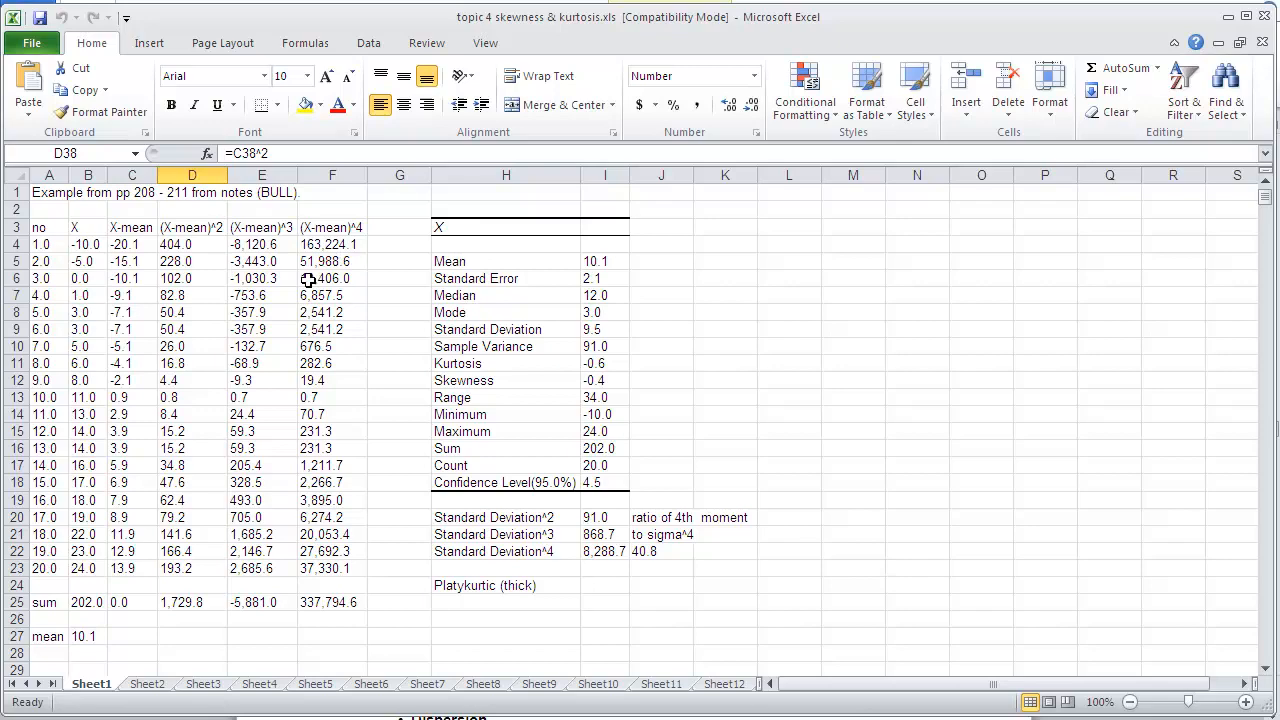
scroll("down", 3)
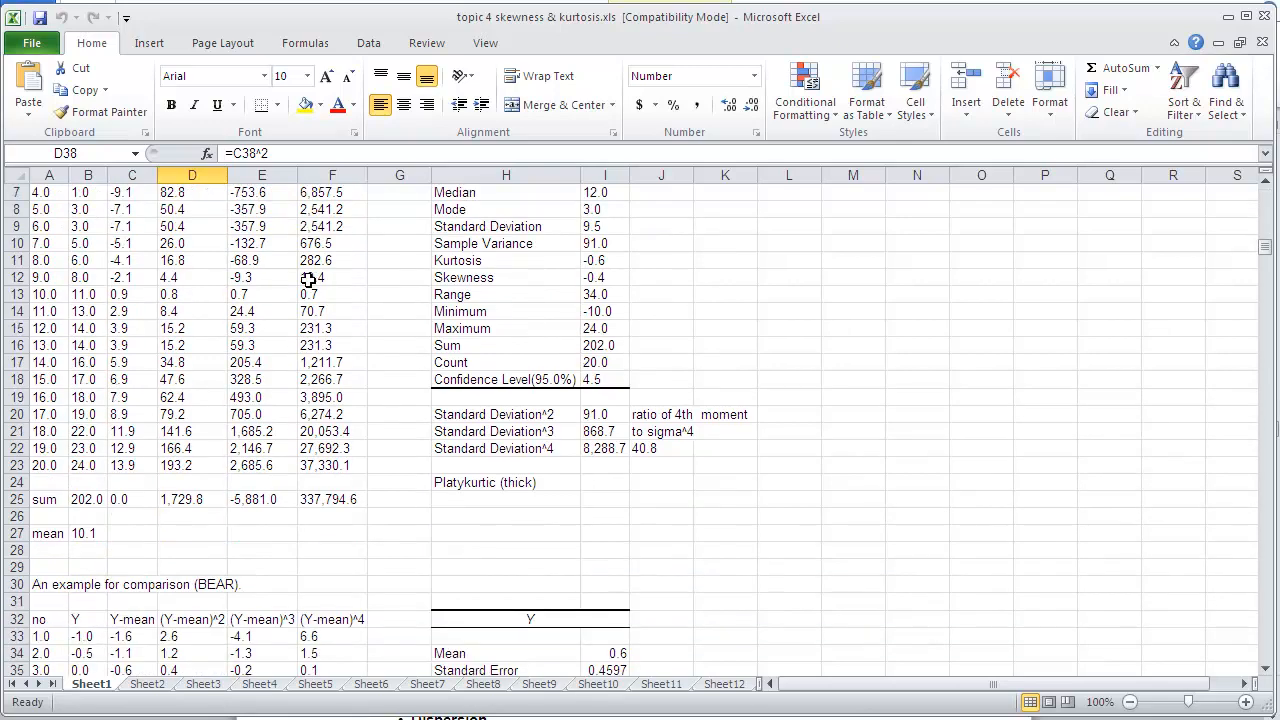
scroll("up", 3)
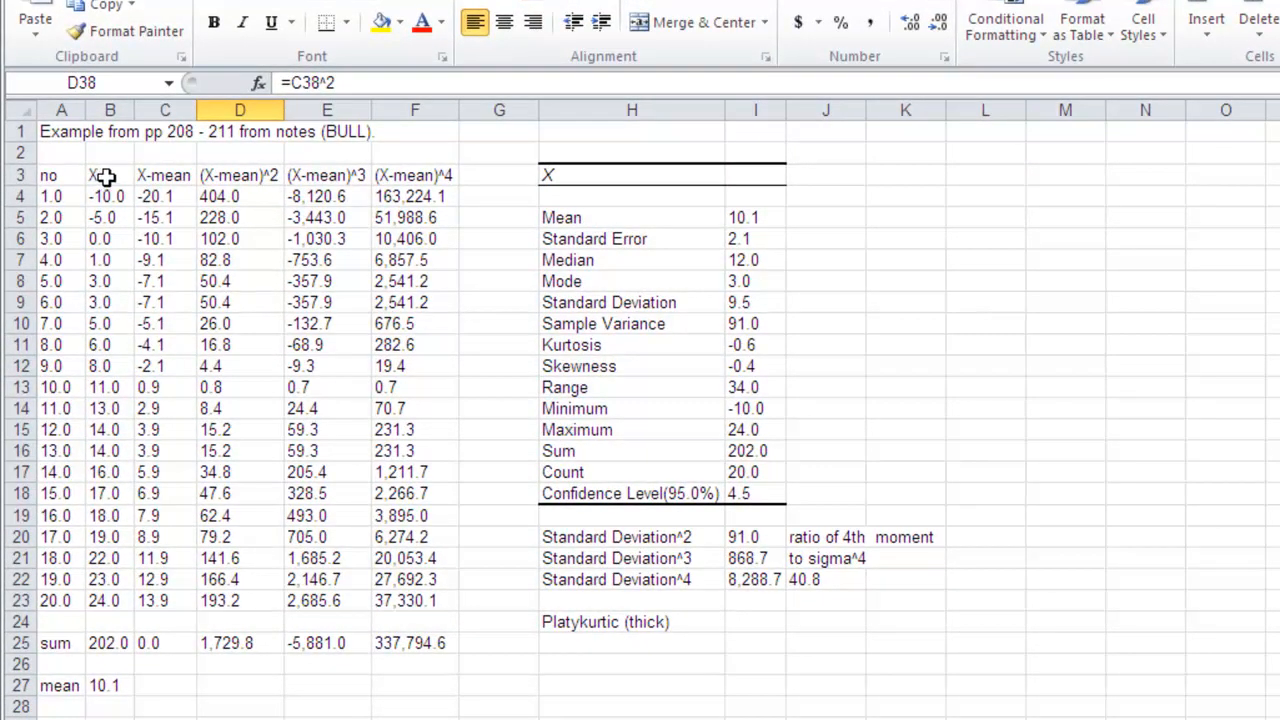
left_click(108, 176)
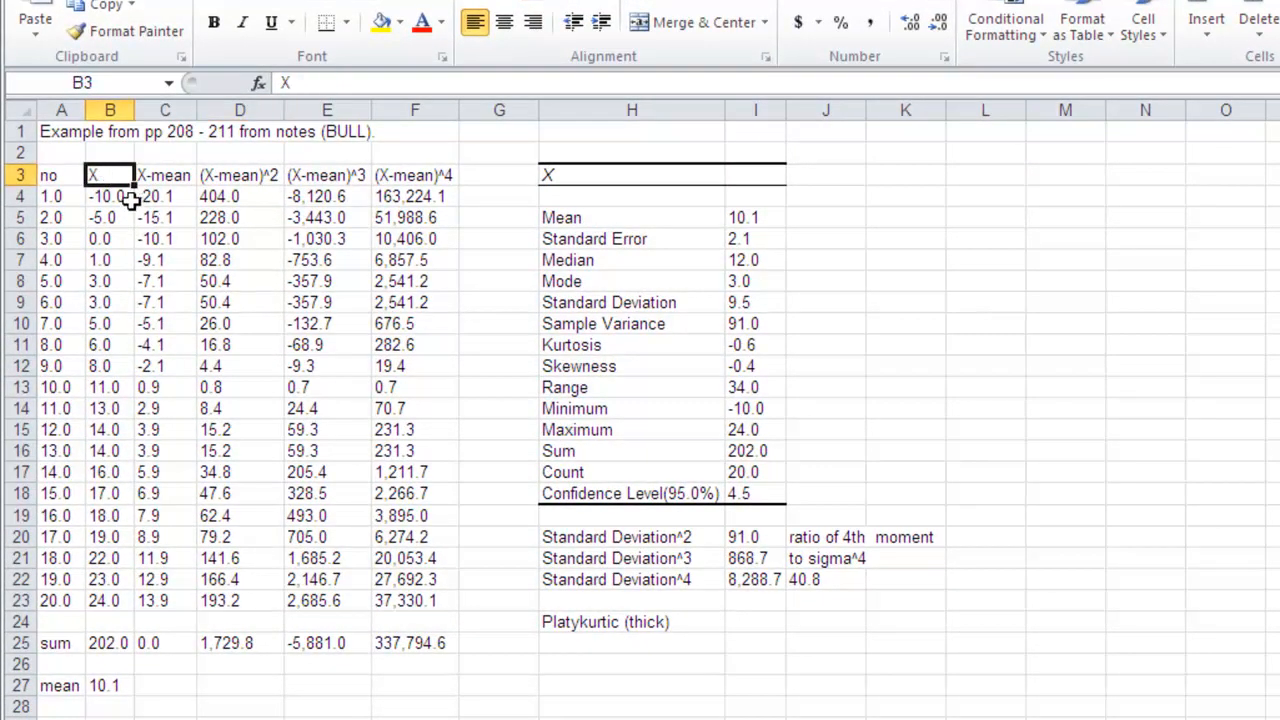
scroll("down", 3)
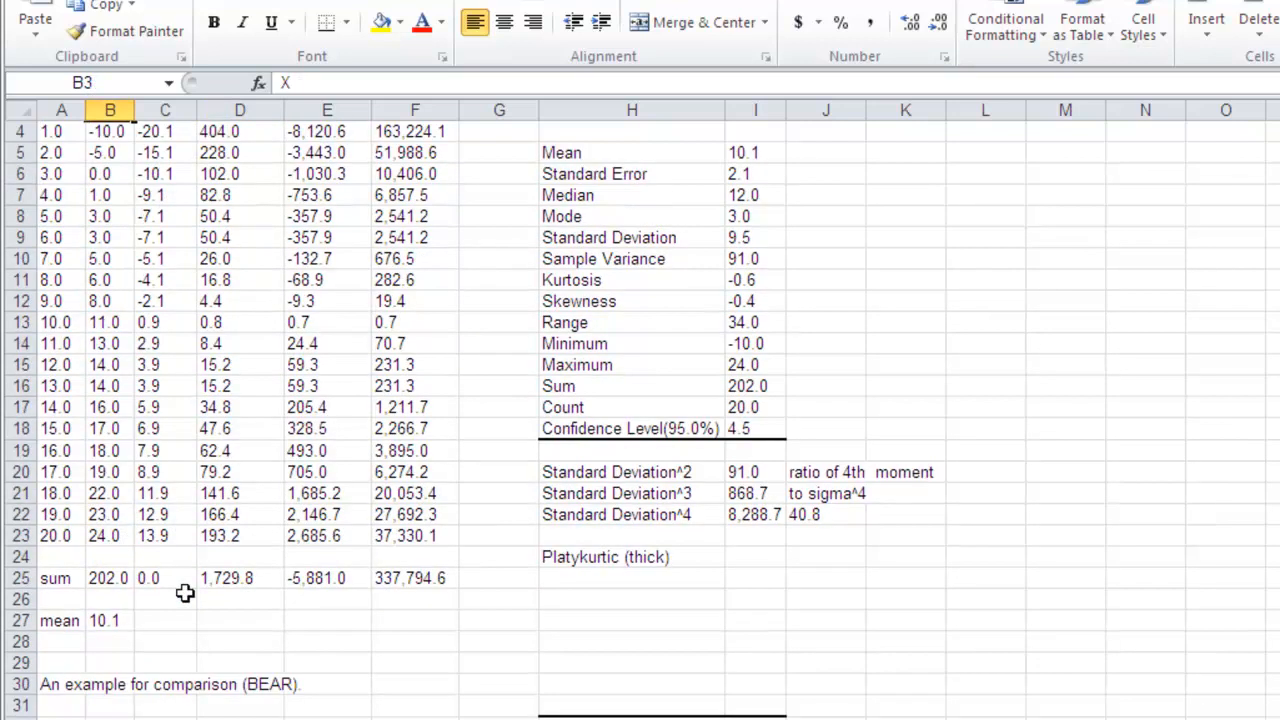
left_click(106, 620)
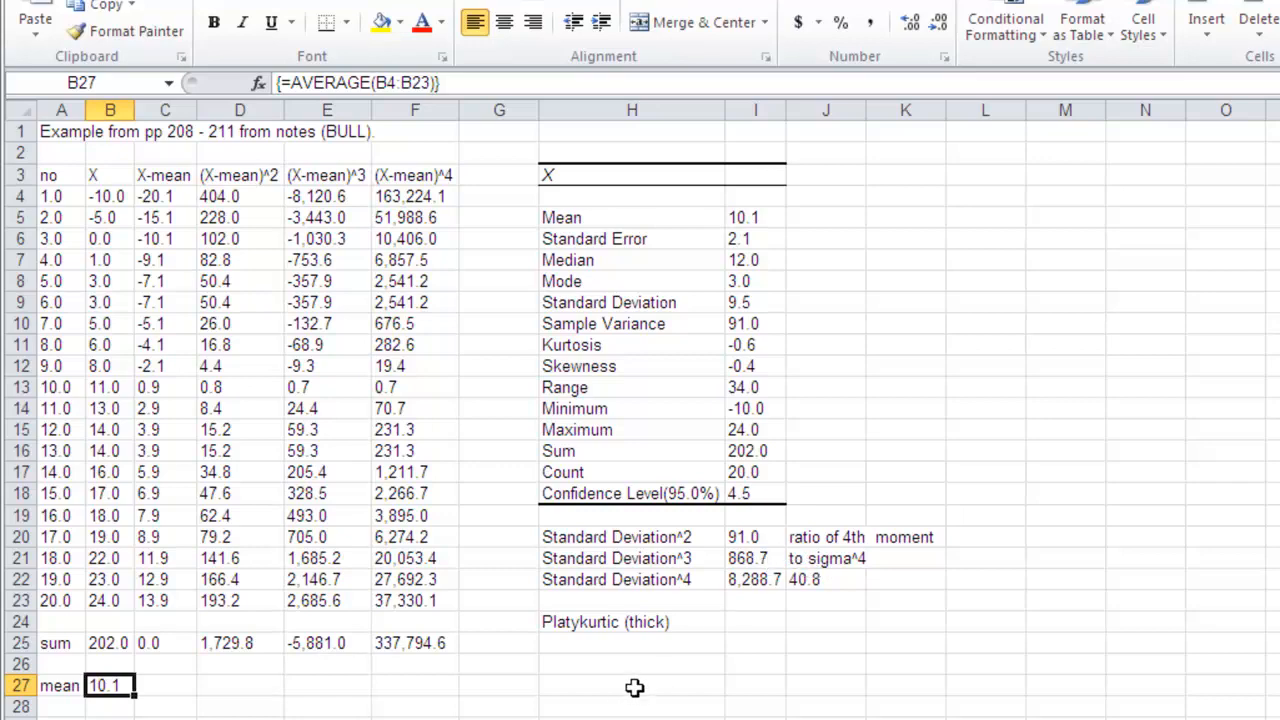
scroll("down", 3)
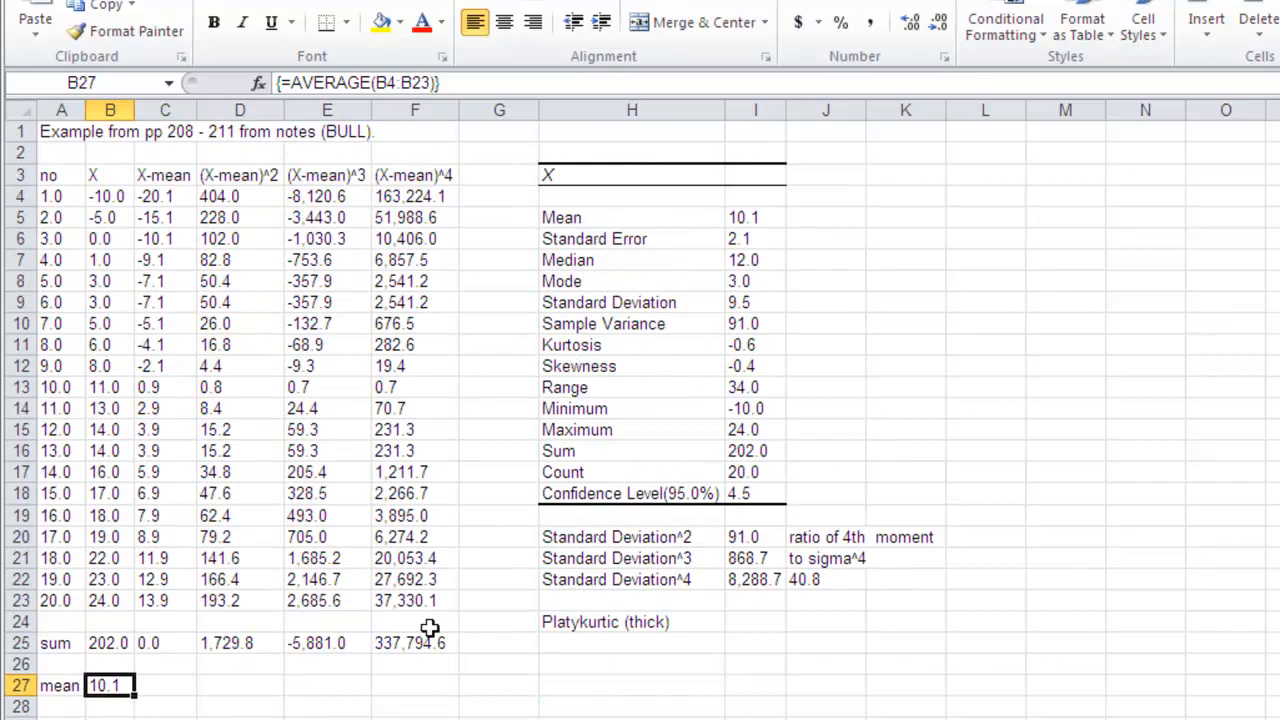
mouse_move(468, 432)
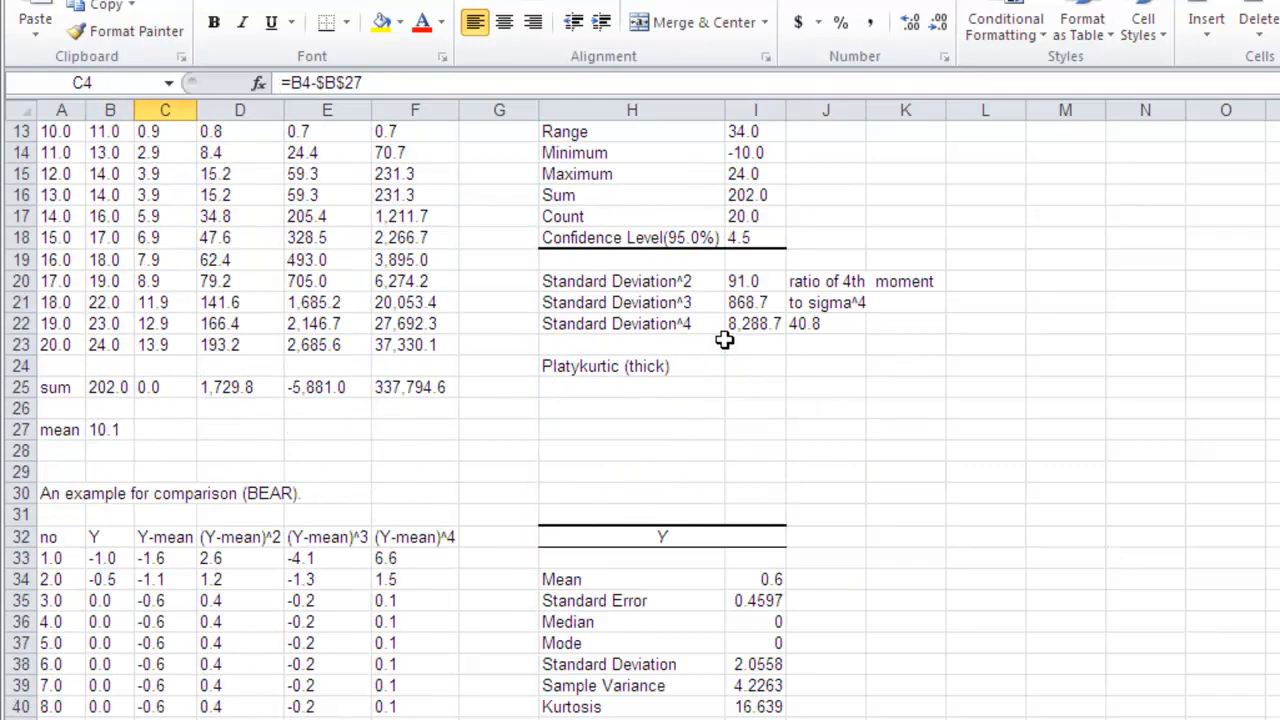
scroll("down", 3)
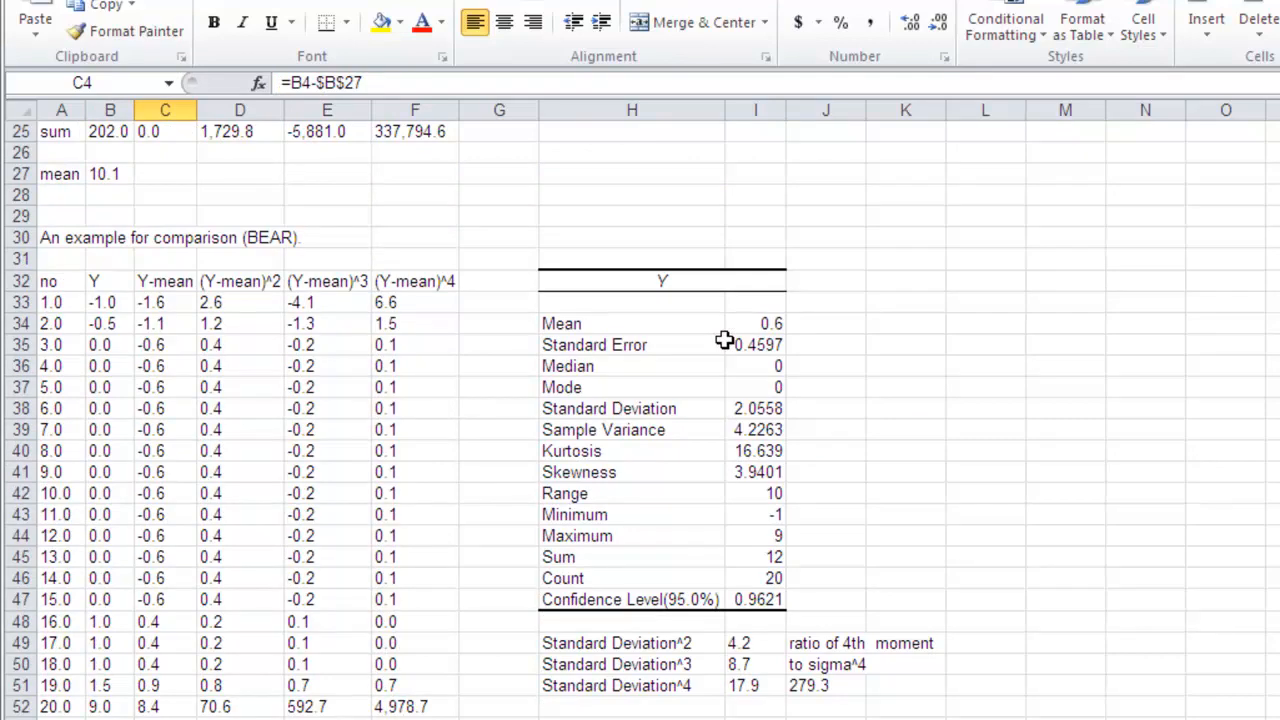
scroll("up", 3)
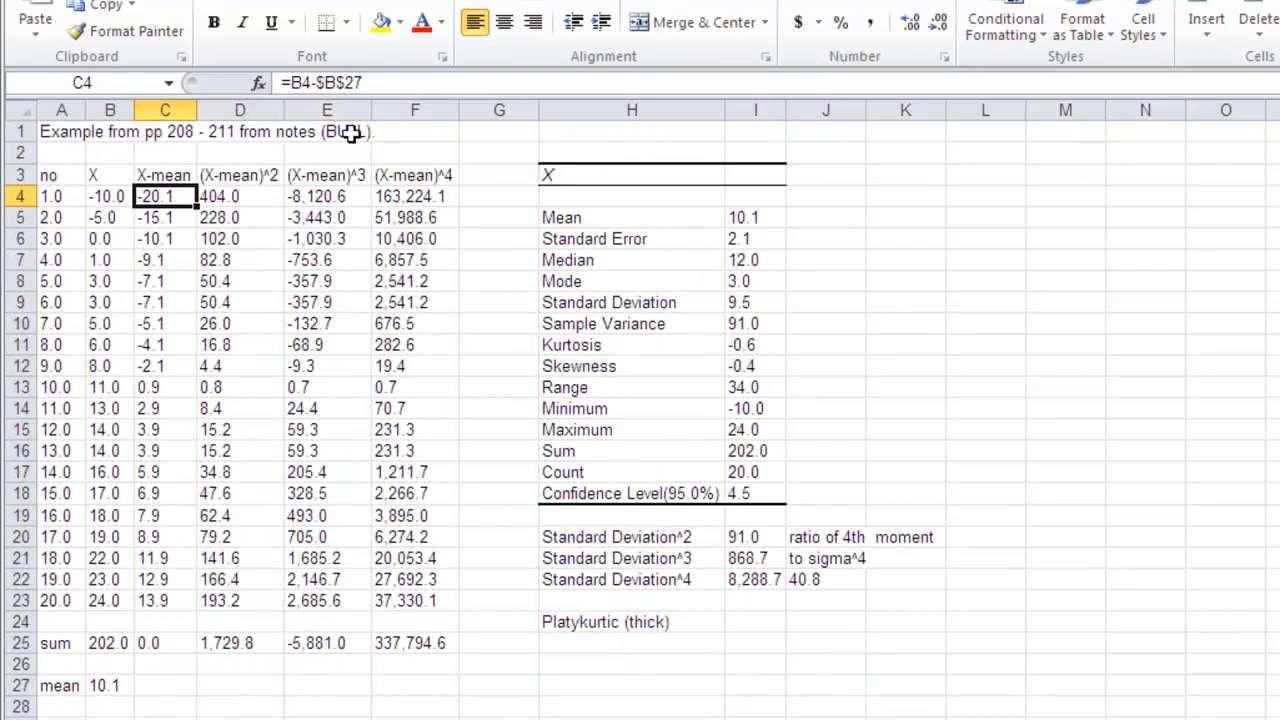
left_click(56, 132)
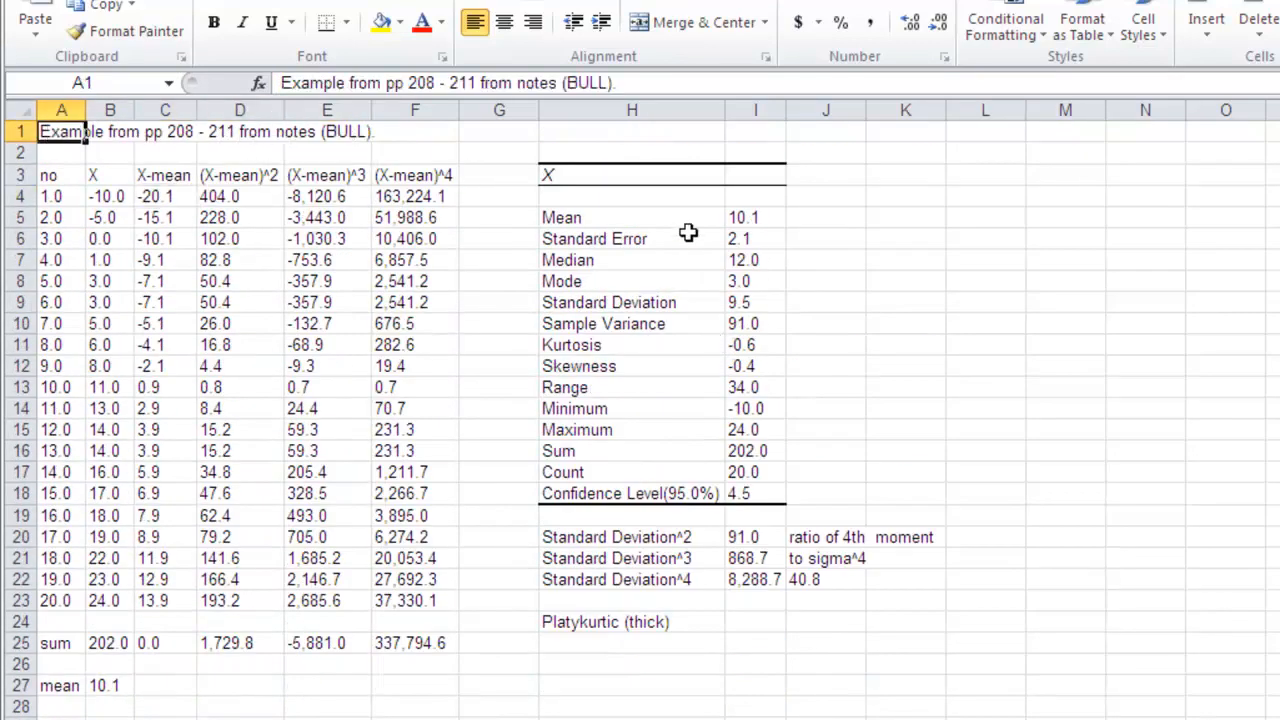
mouse_move(140, 588)
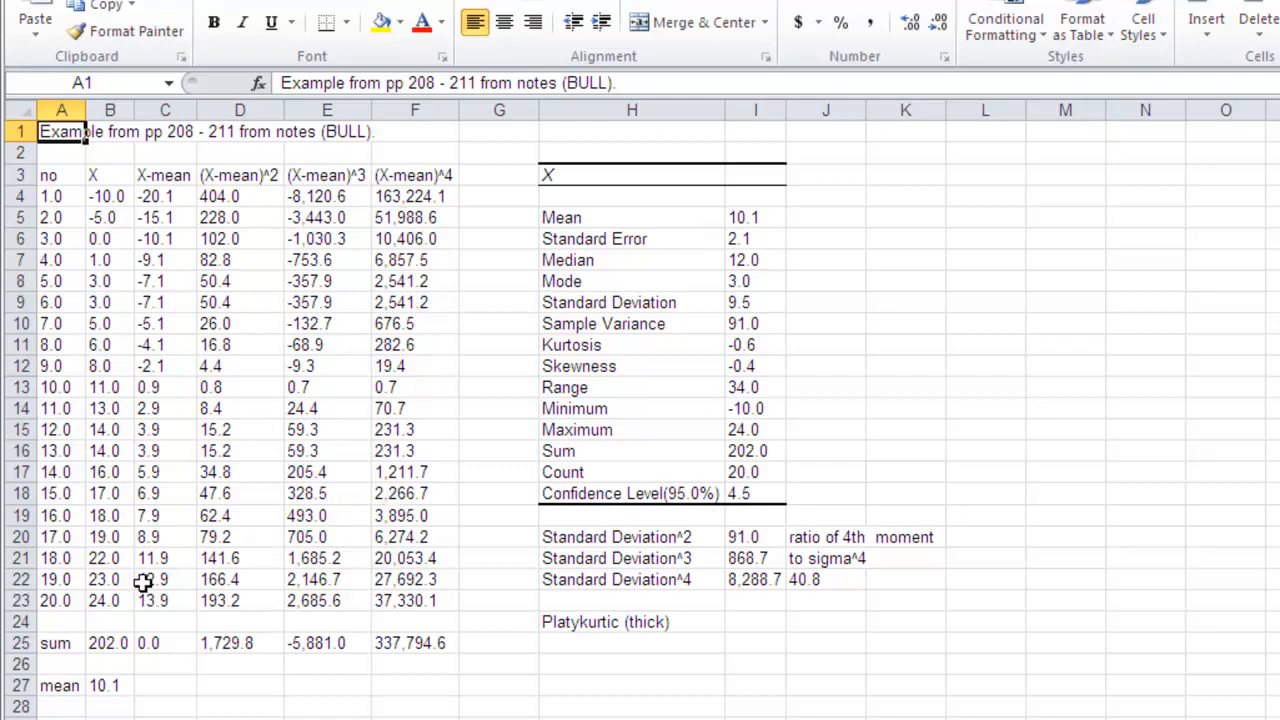
scroll("down", 3)
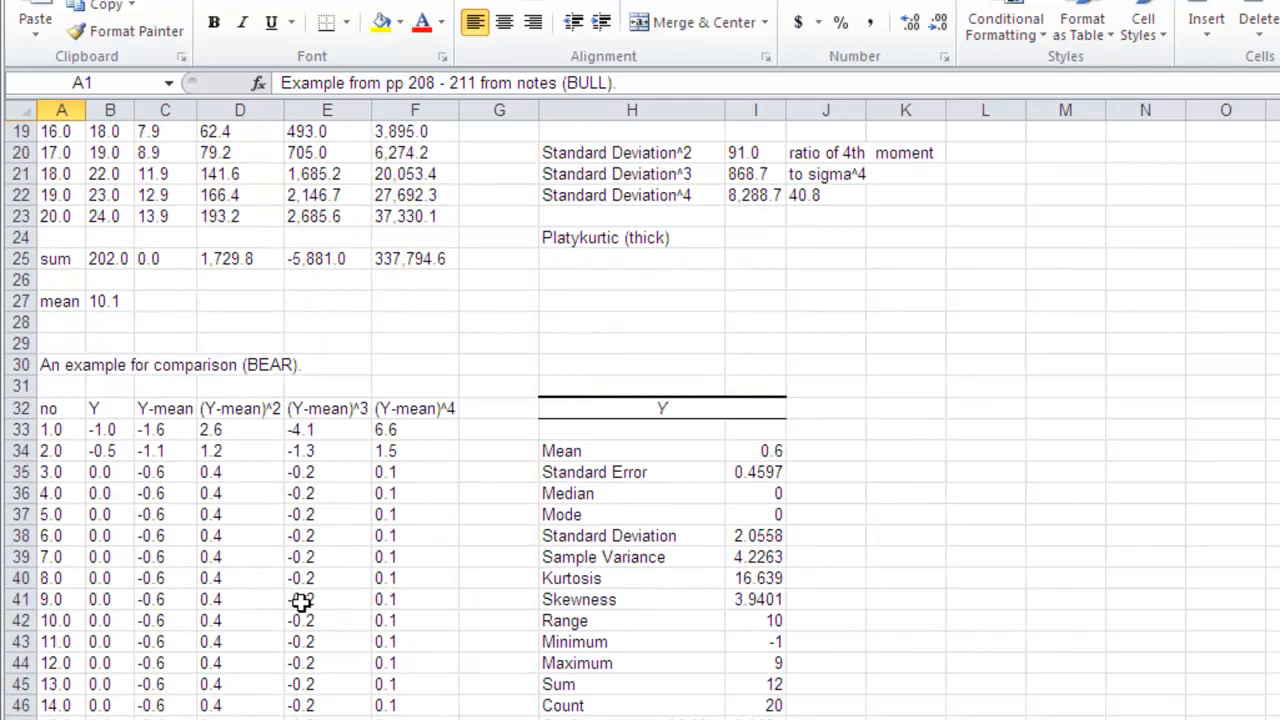
scroll("down", 3)
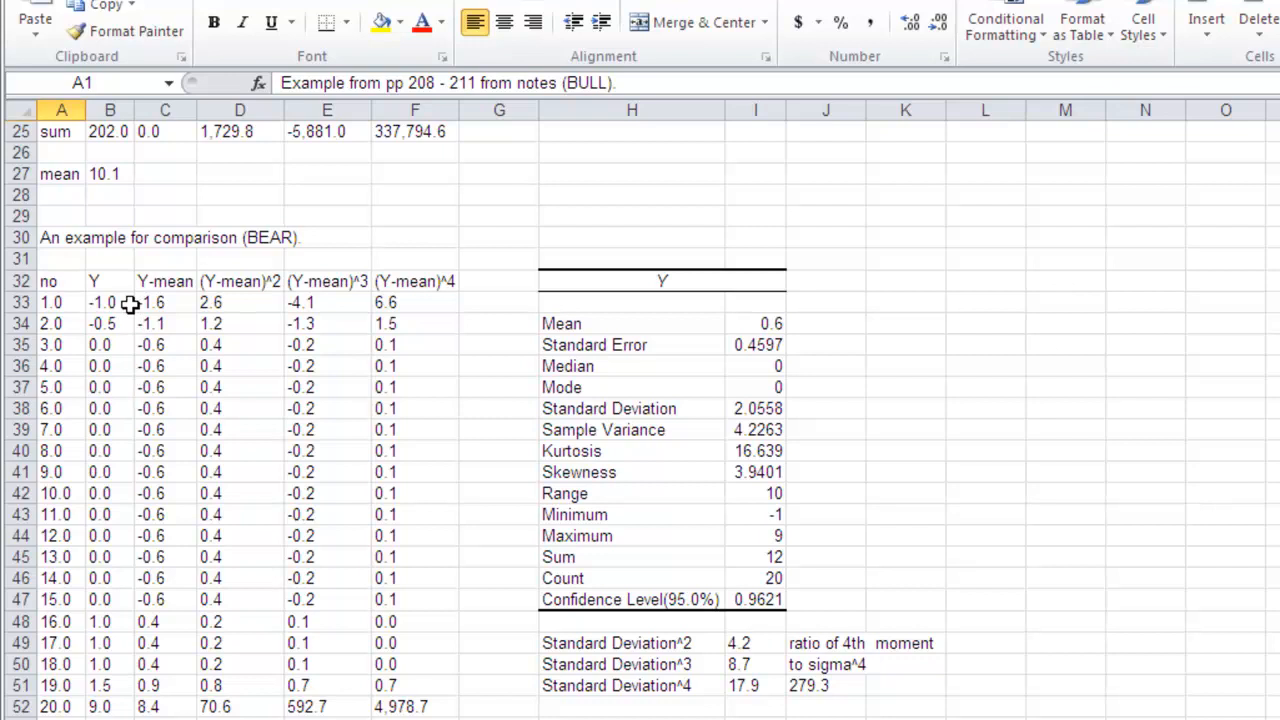
left_click(100, 322)
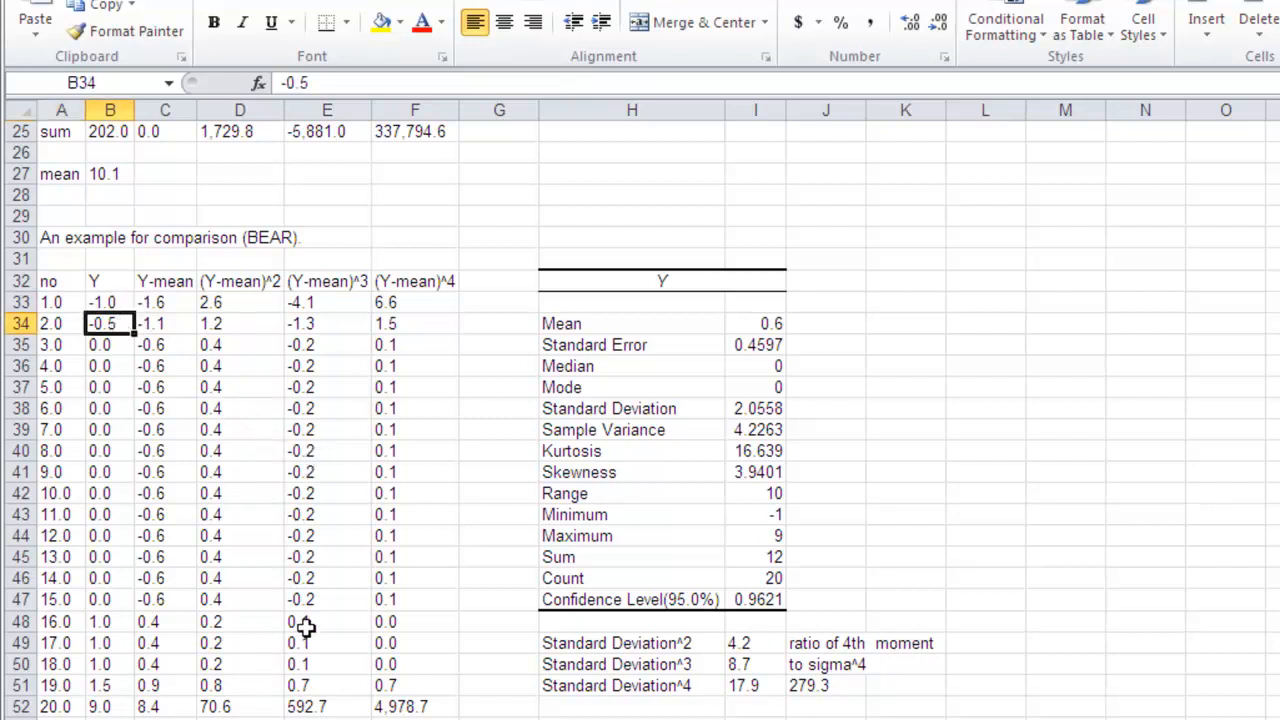
scroll("down", 3)
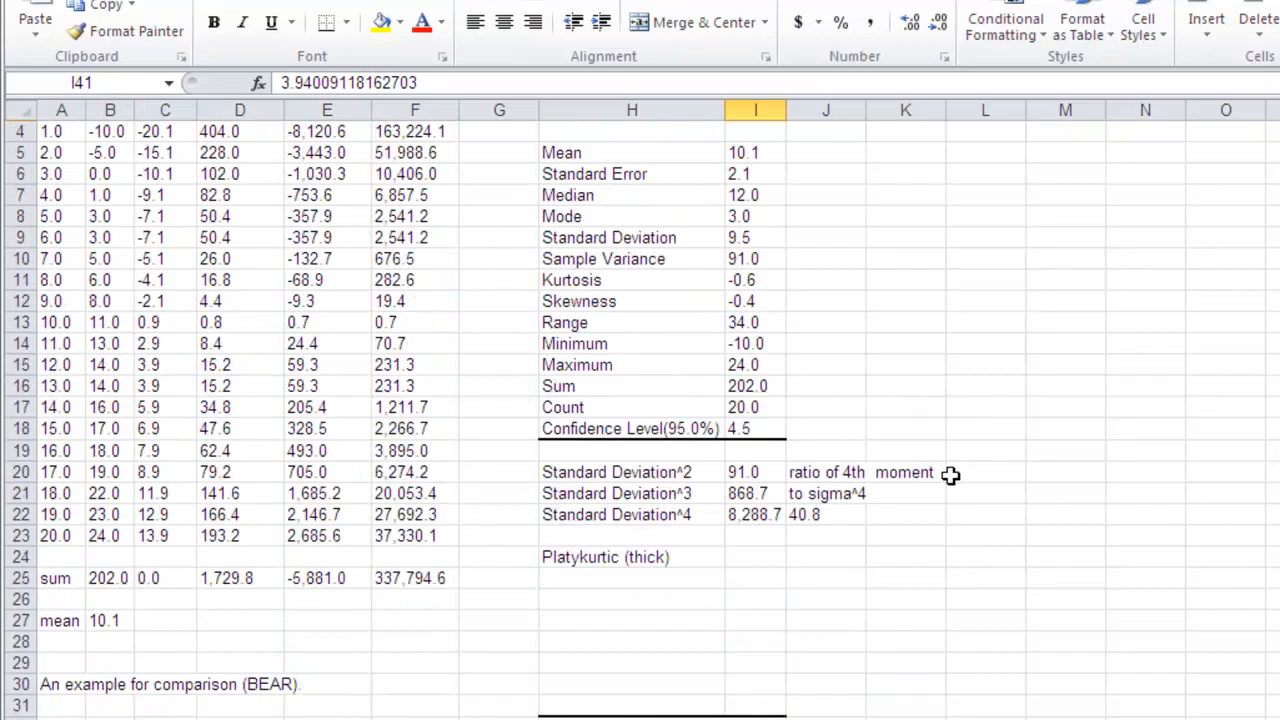
mouse_move(764, 308)
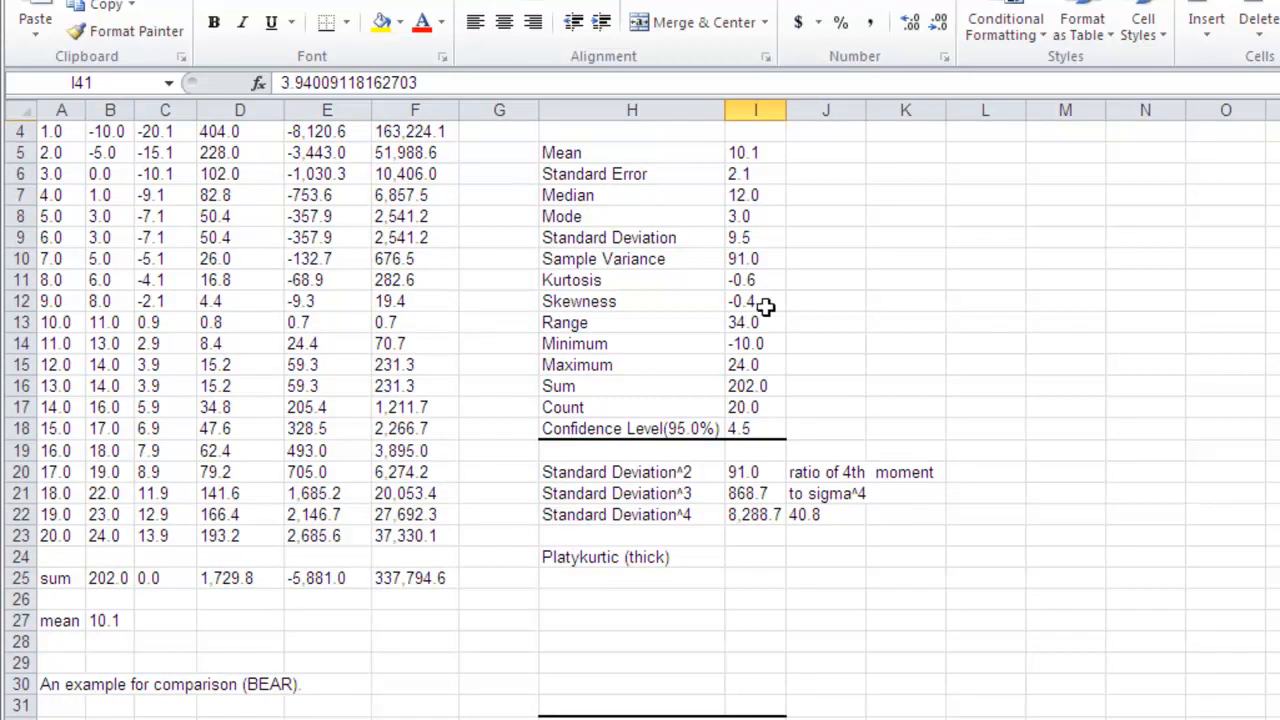
left_click(754, 300)
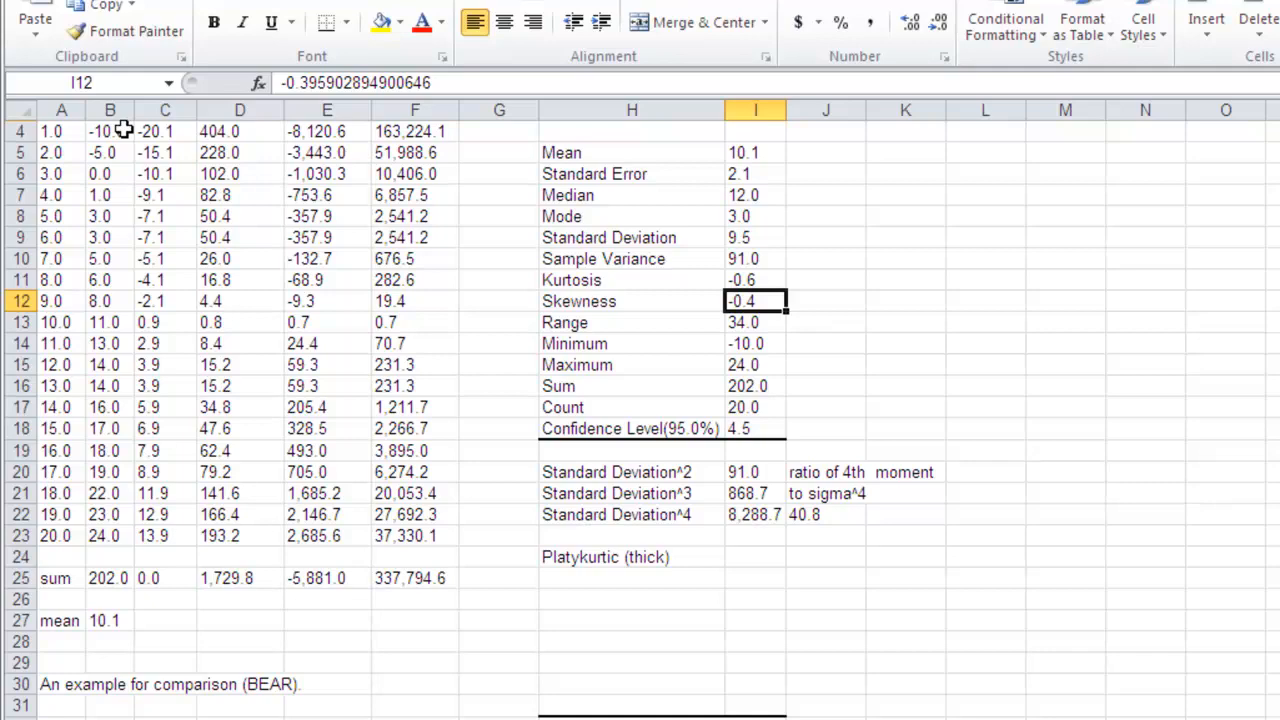
scroll("down", 3)
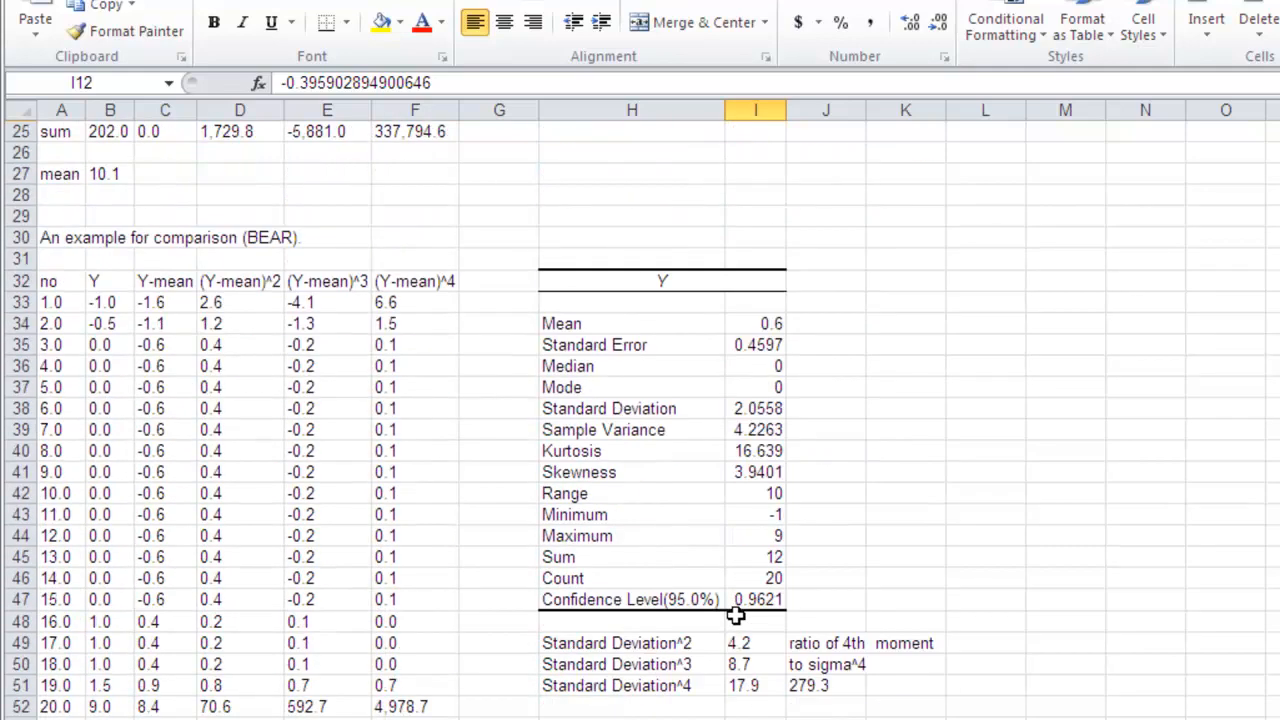
mouse_move(776, 364)
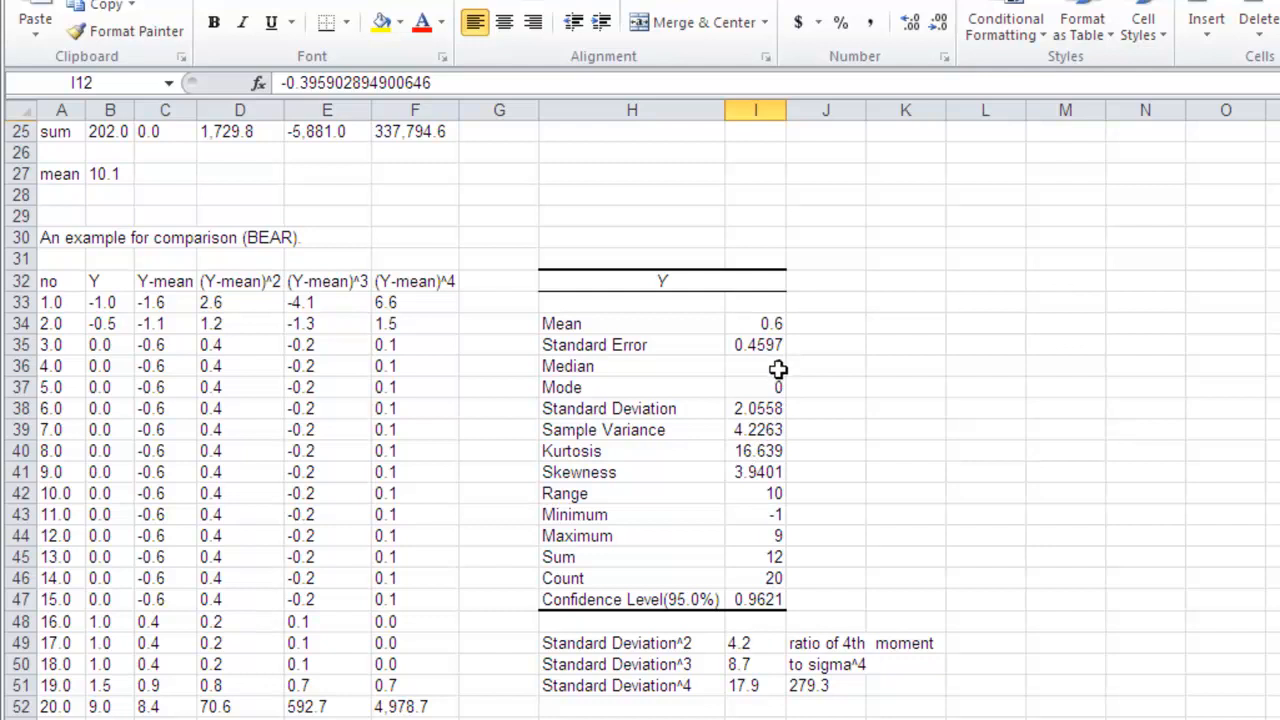
left_click(756, 324)
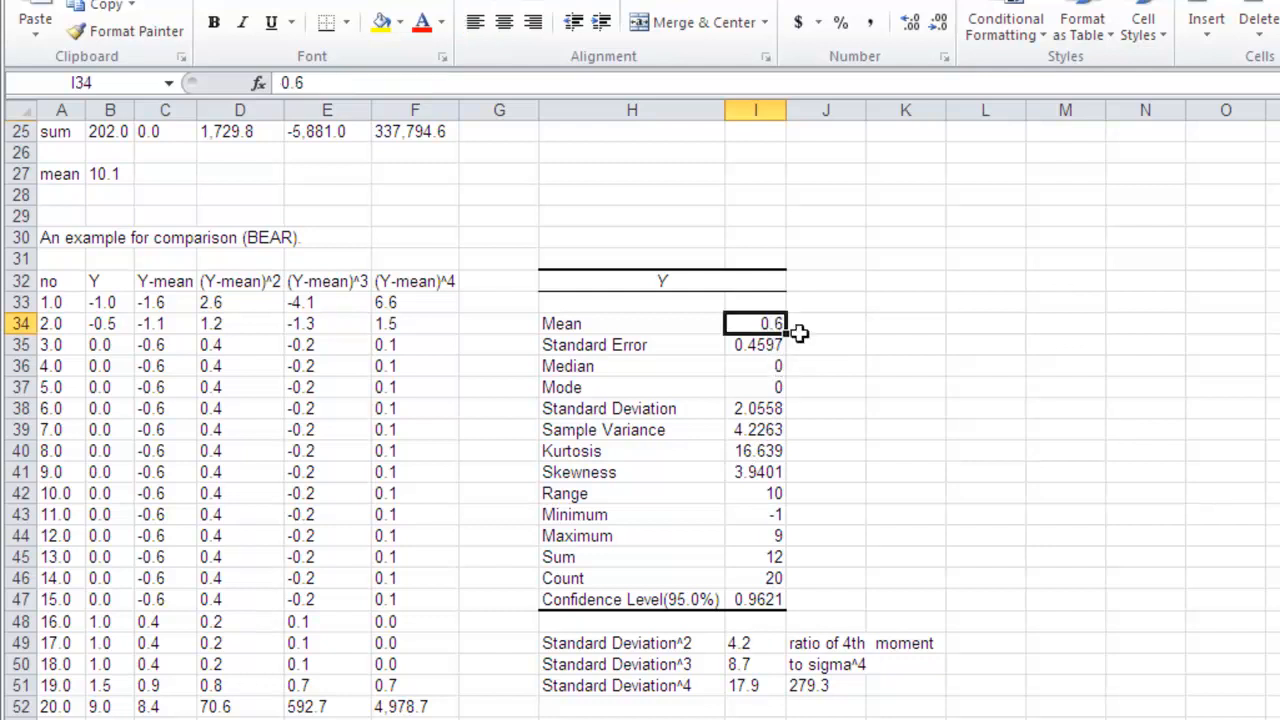
mouse_move(832, 556)
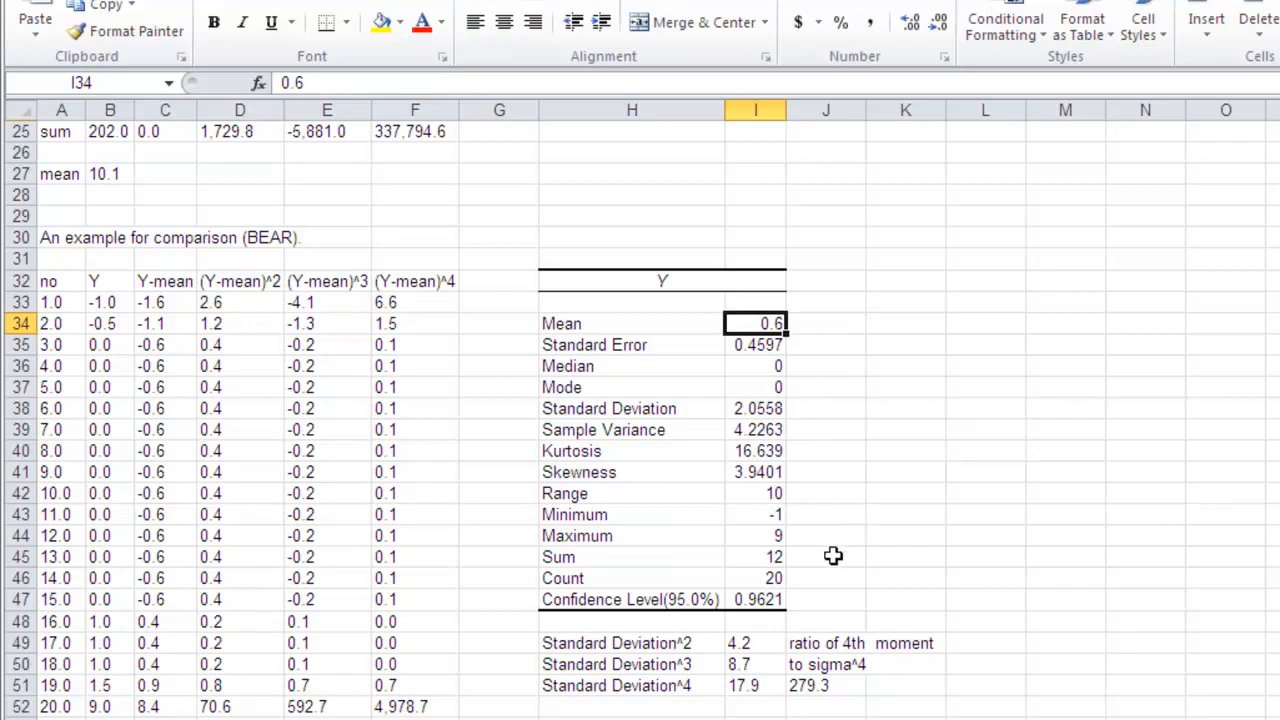